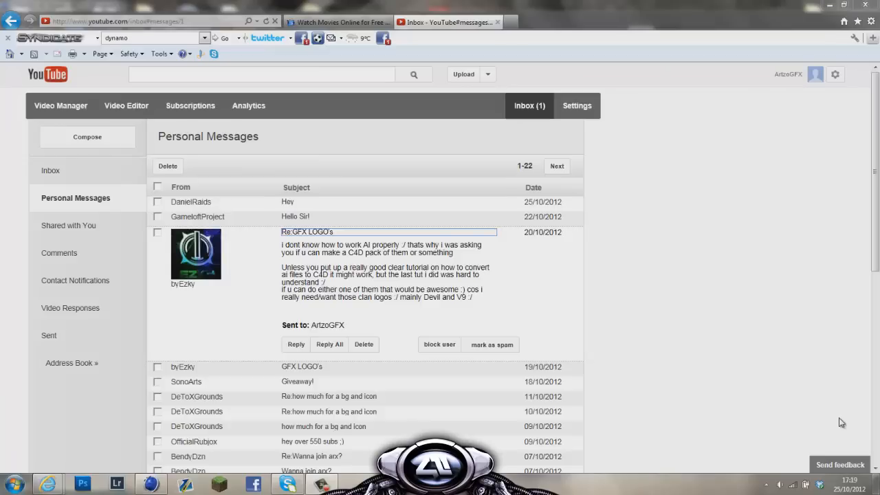
pyautogui.moveTo(541, 305)
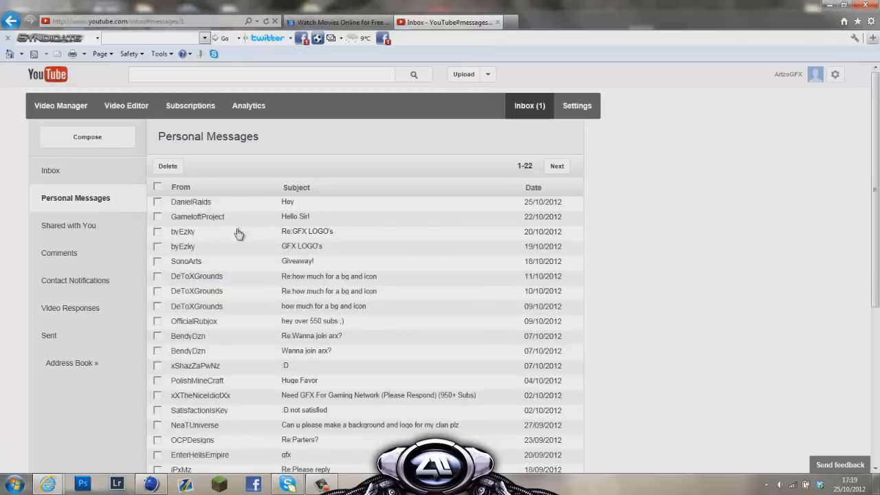
# - Merge the logo .ai file from the AI Files folder to reach the Illustrator Import dialog
pyautogui.click(308, 231)
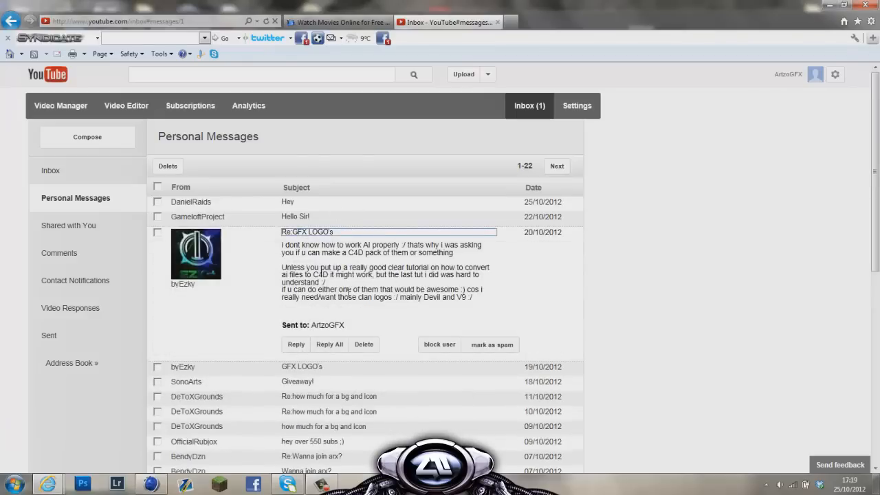
pyautogui.moveTo(305, 456)
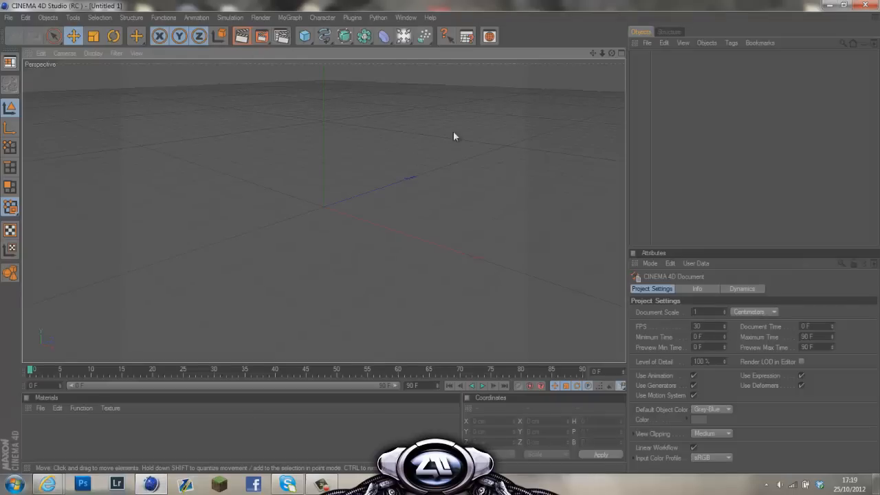
pyautogui.moveTo(599, 69)
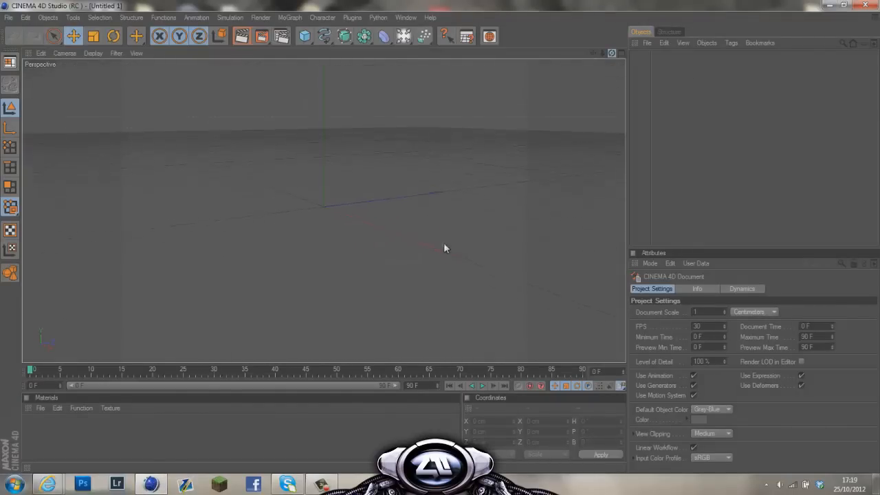
pyautogui.click(9, 16)
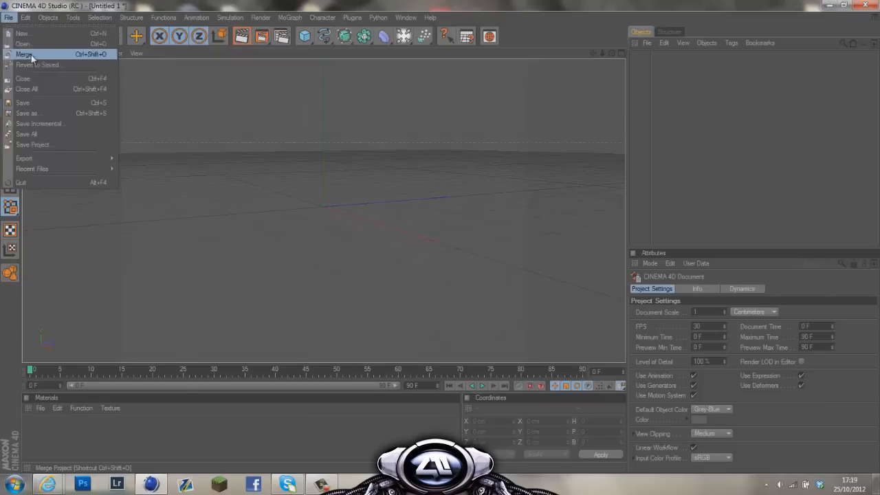
pyautogui.click(24, 55)
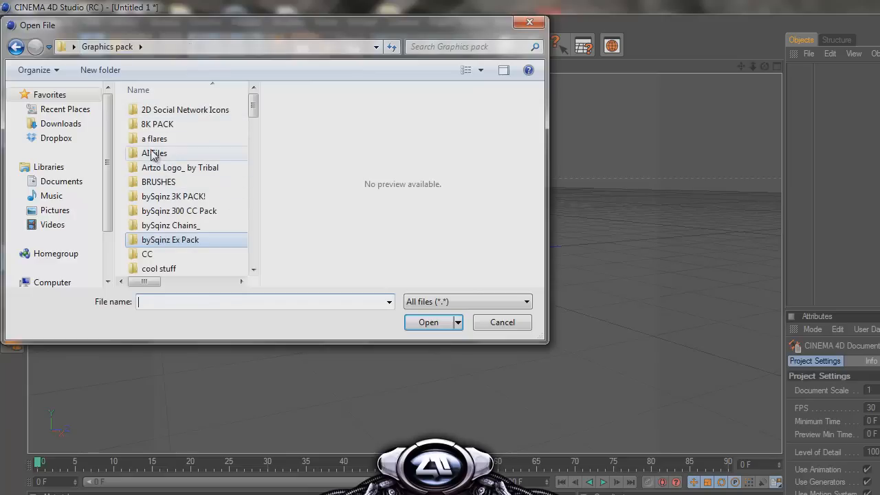
pyautogui.doubleClick(154, 153)
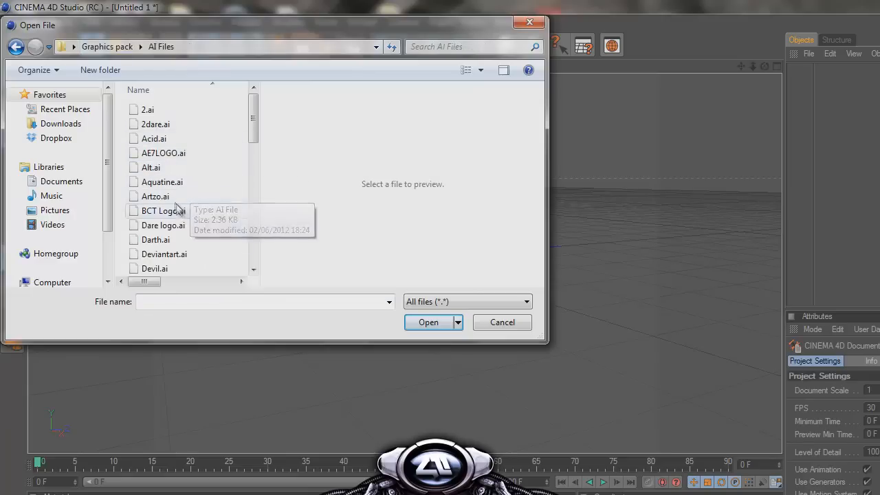
pyautogui.click(428, 322)
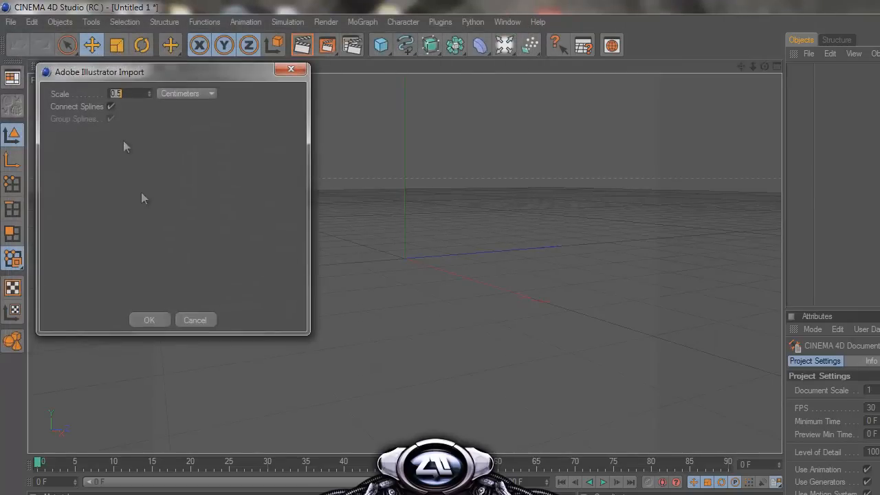
pyautogui.moveTo(148, 282)
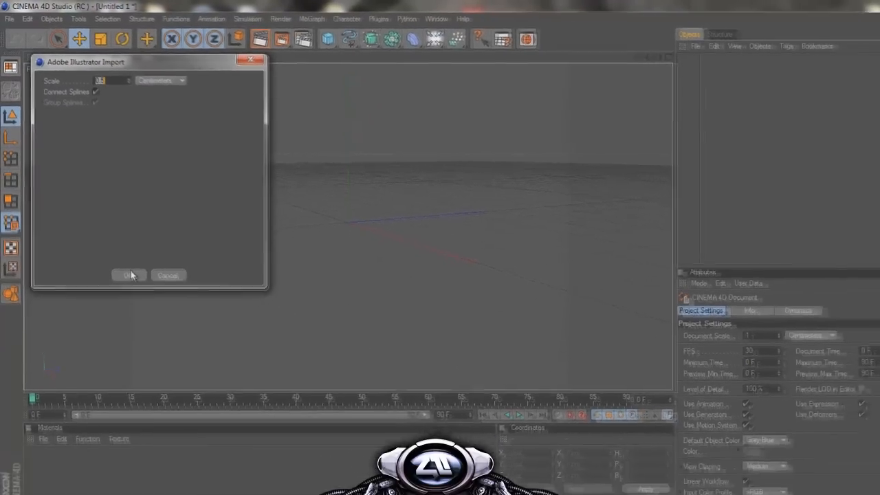
# - Confirm the import and expand the null to reveal Path 1–3 splines
pyautogui.click(129, 275)
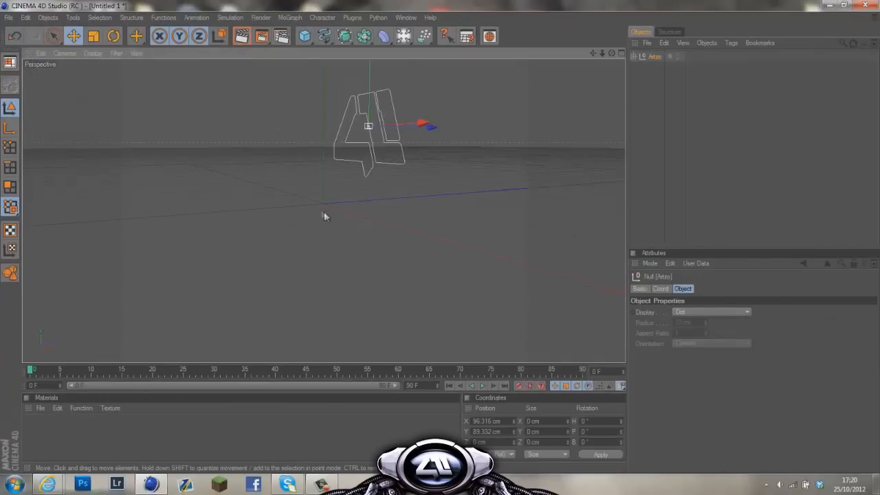
pyautogui.moveTo(369, 126); pyautogui.dragTo(308, 209)
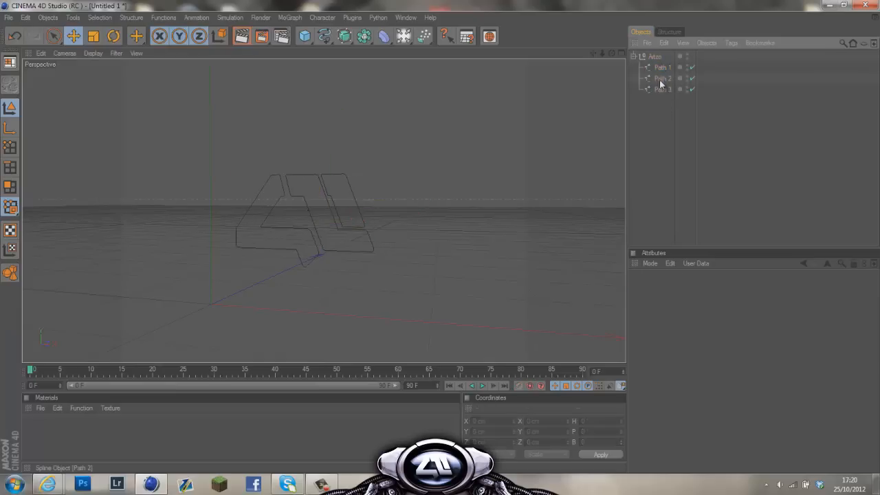
pyautogui.click(662, 77)
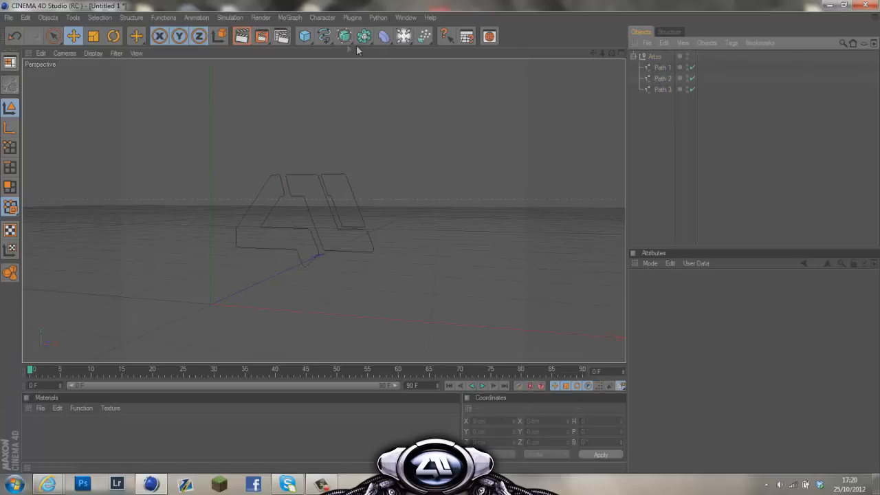
# - Add Extrude NURBS objects and nest Path 1, 2 and 3 inside them, collapsing the hierarchies
pyautogui.click(363, 36)
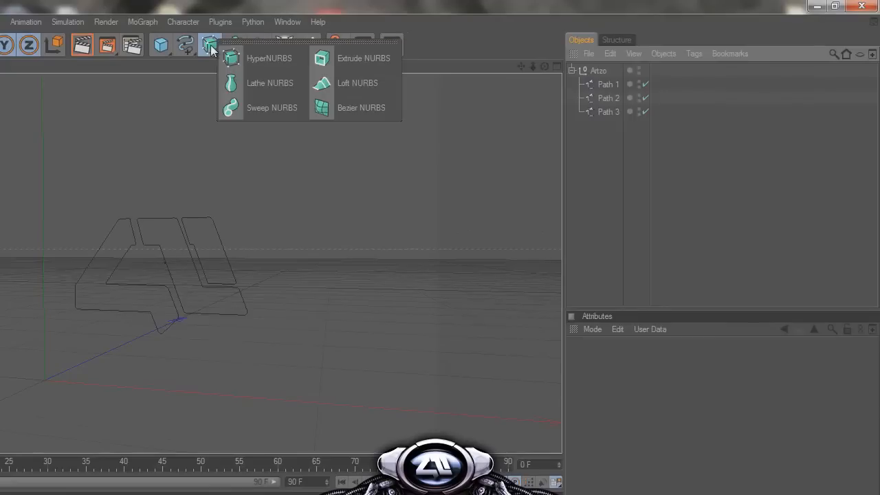
pyautogui.click(363, 58)
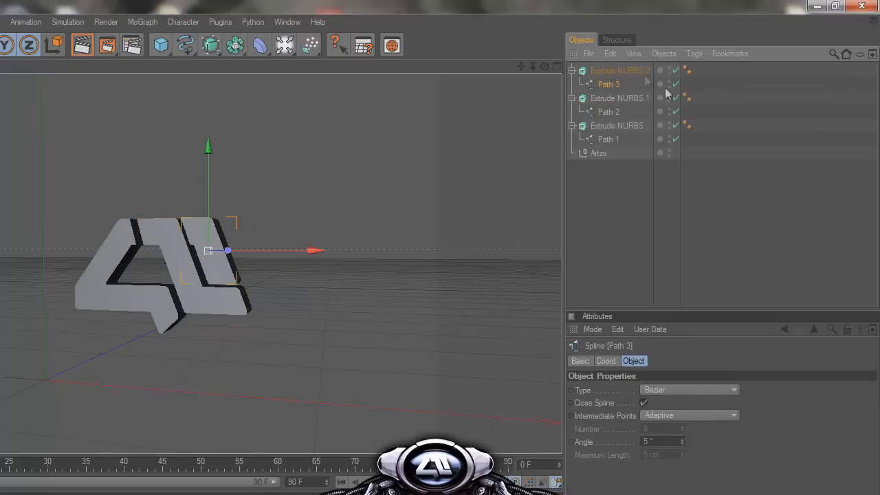
pyautogui.click(598, 153)
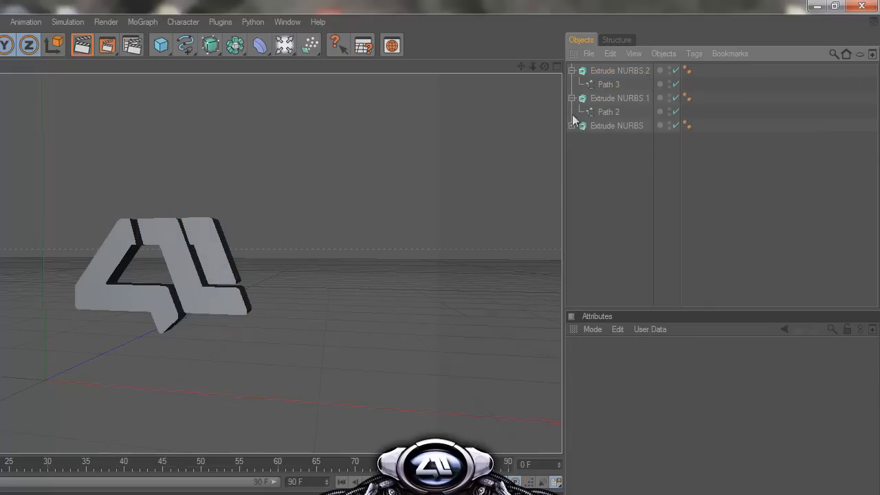
# - Select all three extrudes and set their Z Movement to 55 cm
pyautogui.click(619, 70)
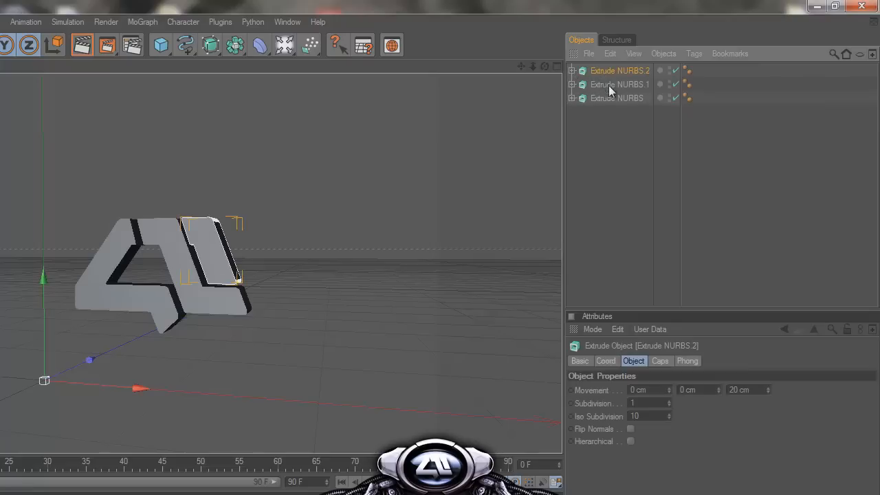
pyautogui.click(616, 97)
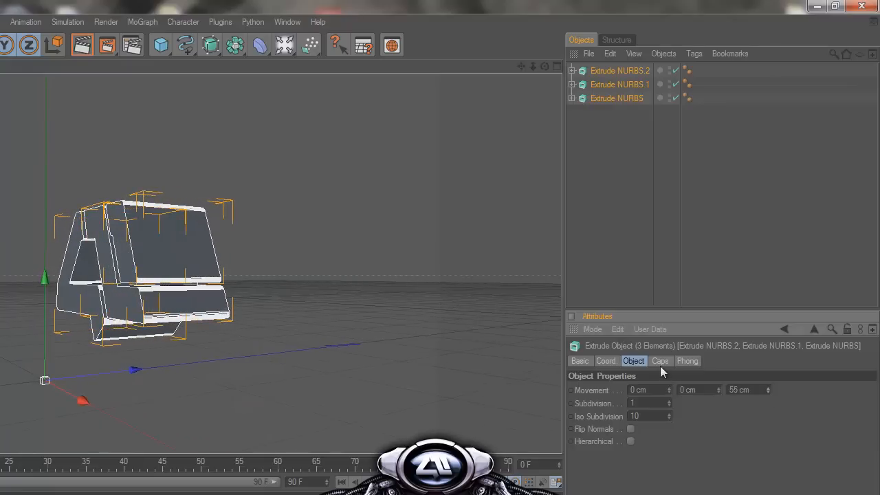
# - In the Caps settings try a Fillet Cap start, then leave both ends as plain Cap
pyautogui.click(660, 361)
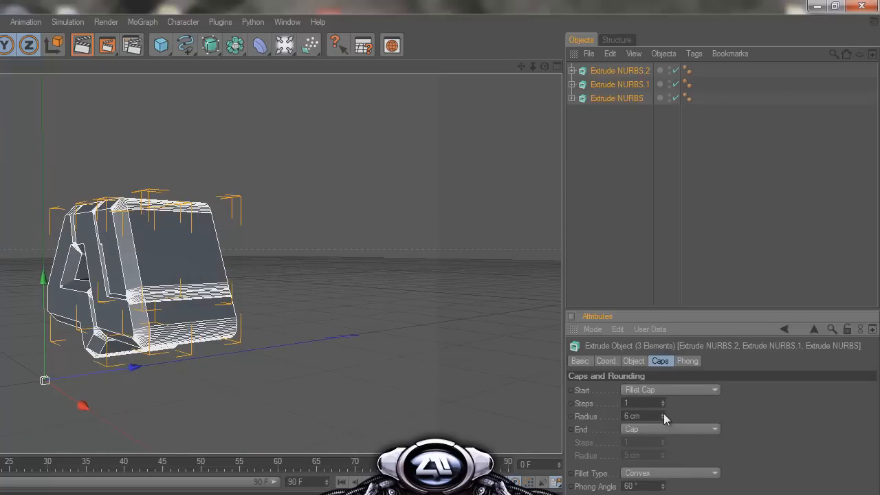
pyautogui.moveTo(663, 415); pyautogui.dragTo(666, 392)
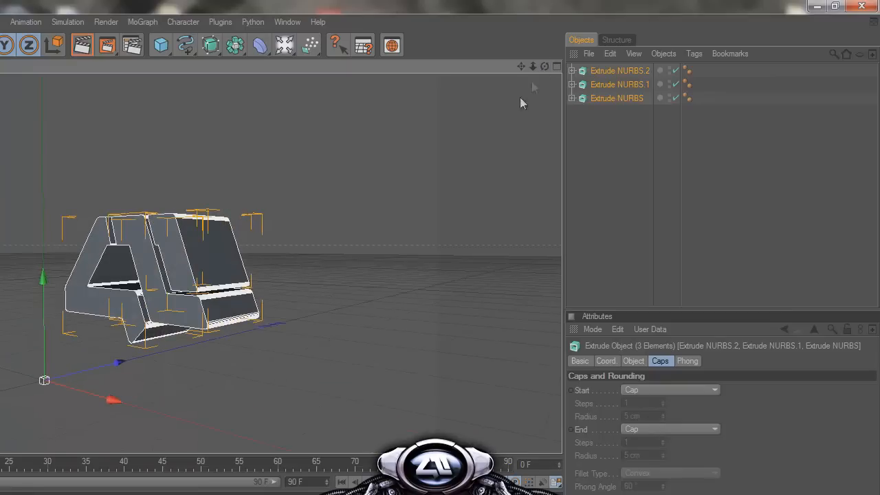
pyautogui.moveTo(490, 235)
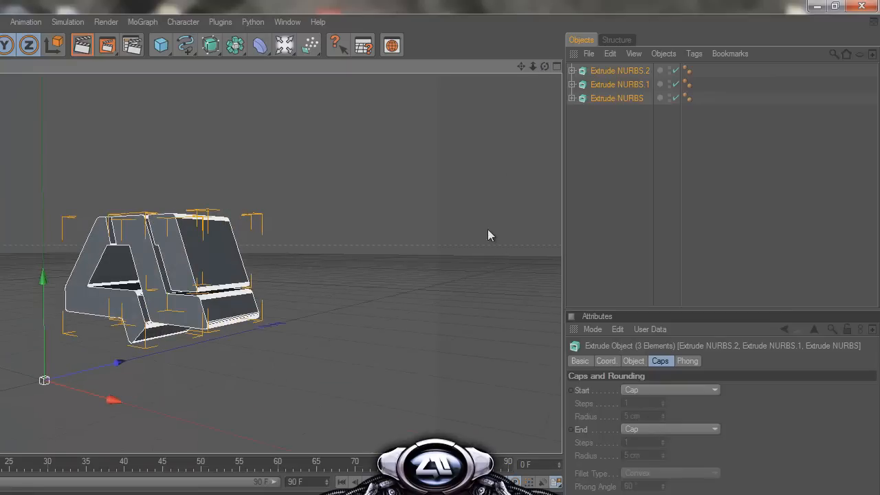